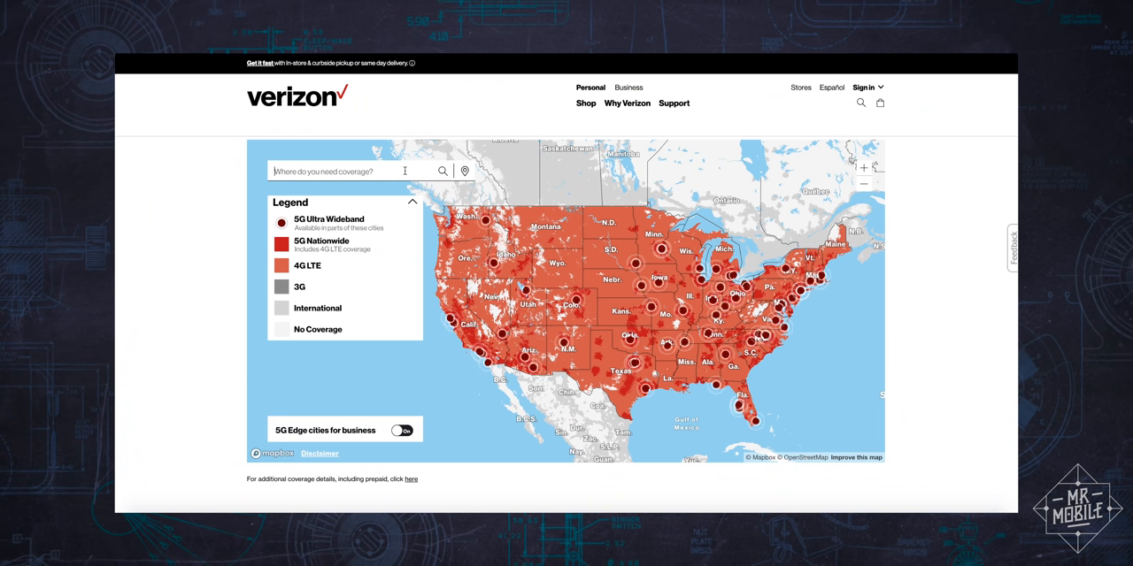
# Step: Search the coverage map for Brooklyn and choose the Brooklyn, New York suggestion
pyautogui.write('brooklyn')
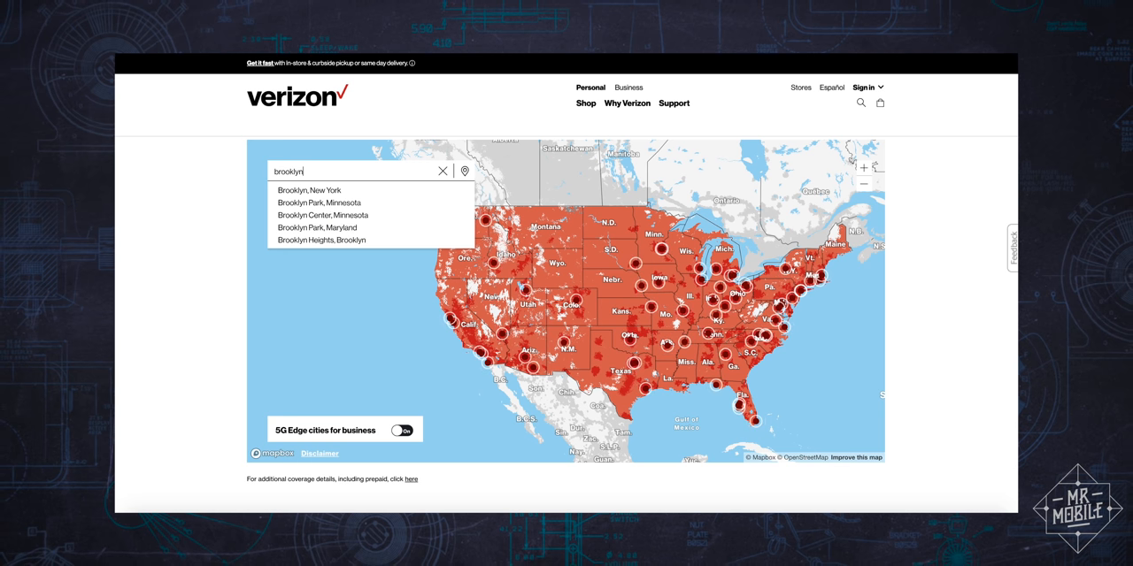
pyautogui.click(308, 191)
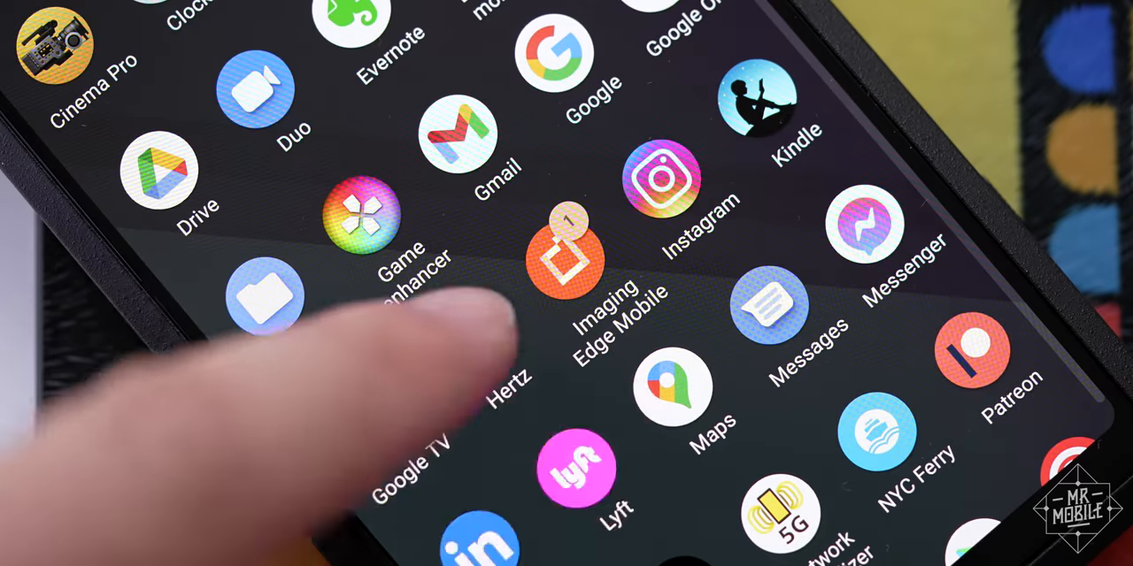
pyautogui.scroll(-3)
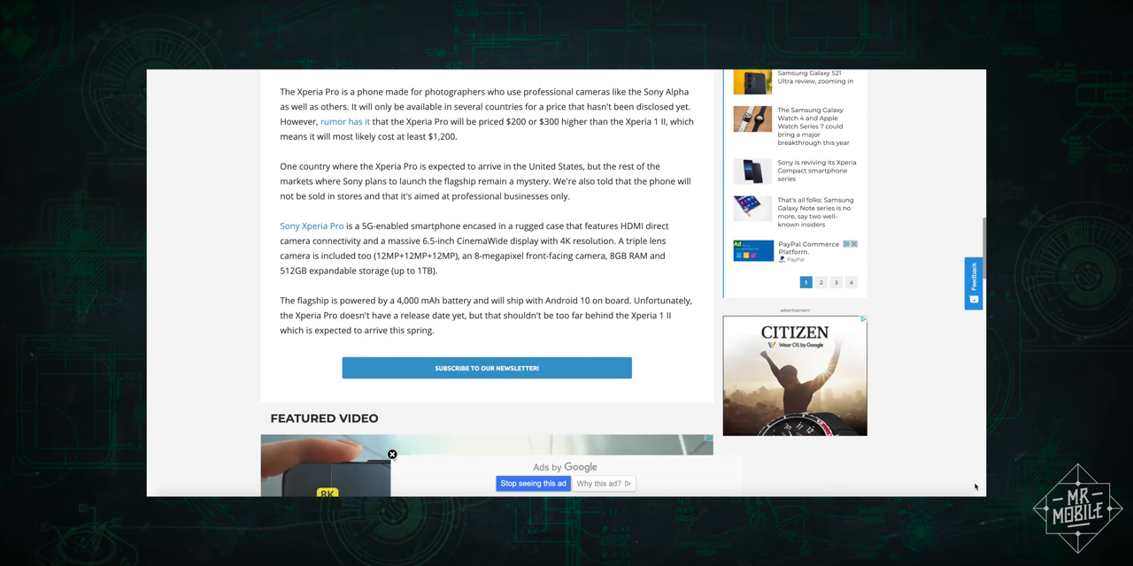
pyautogui.moveTo(279, 120); pyautogui.dragTo(475, 136)
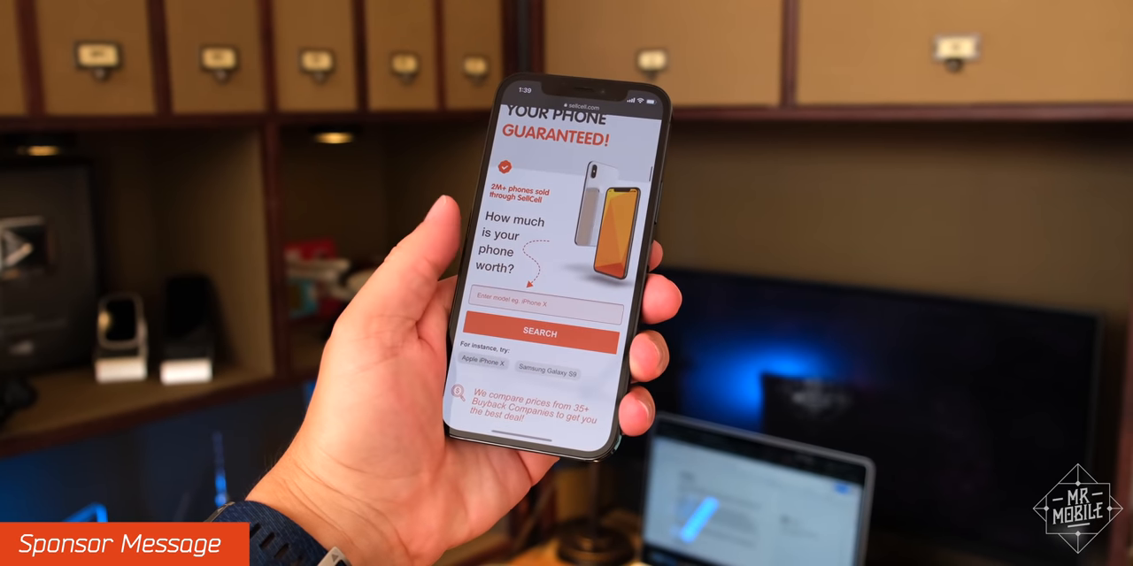
pyautogui.scroll(-3)
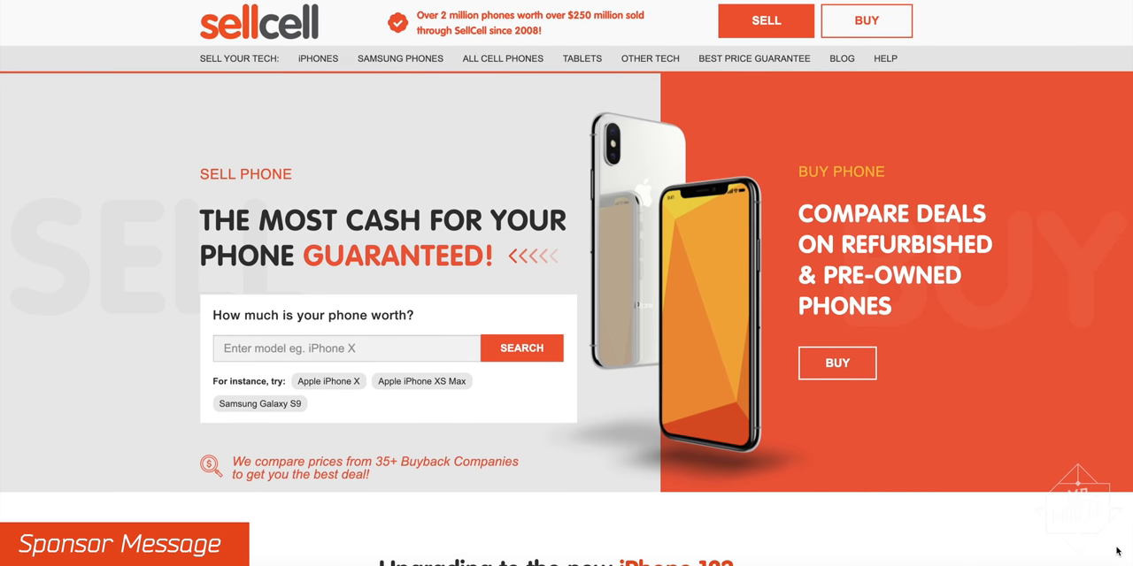
pyautogui.scroll(-3)
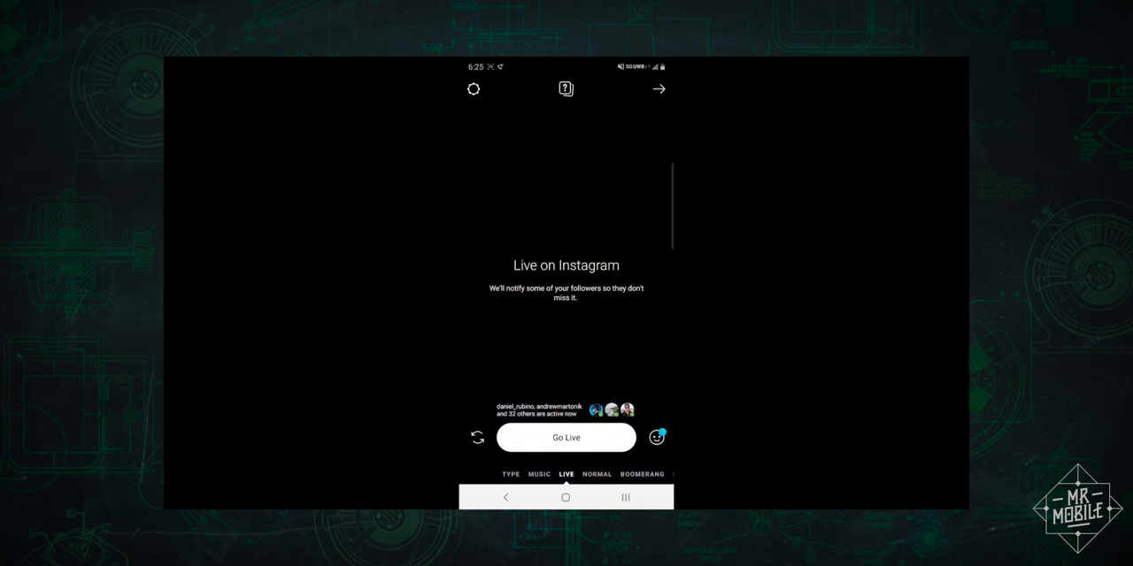
pyautogui.click(566, 438)
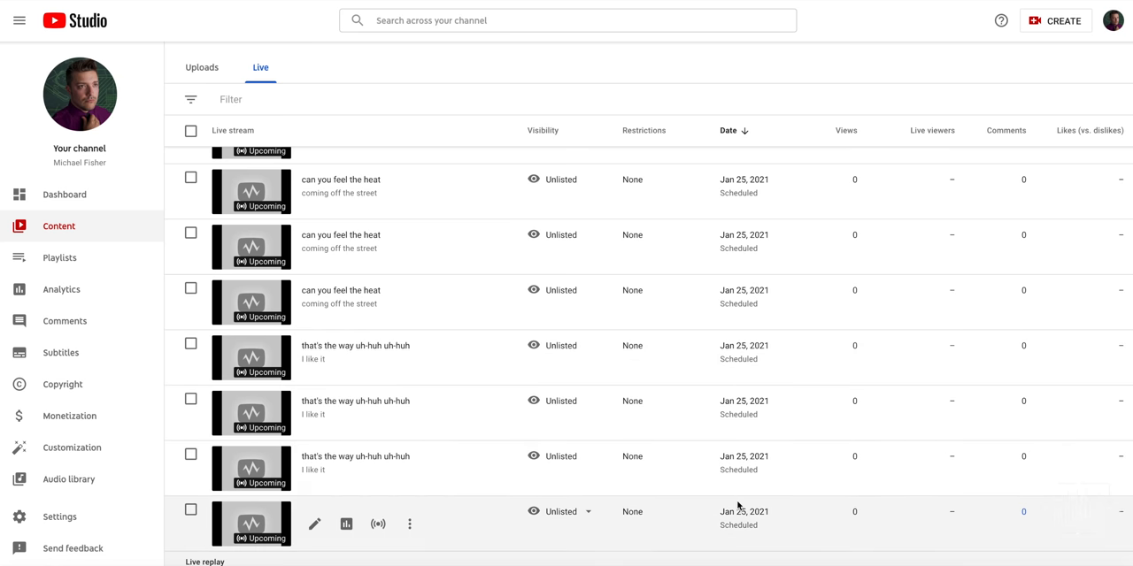
# Step: Locate the 'can you feel the heat' stream in the Live list and view its details
pyautogui.scroll(-3)
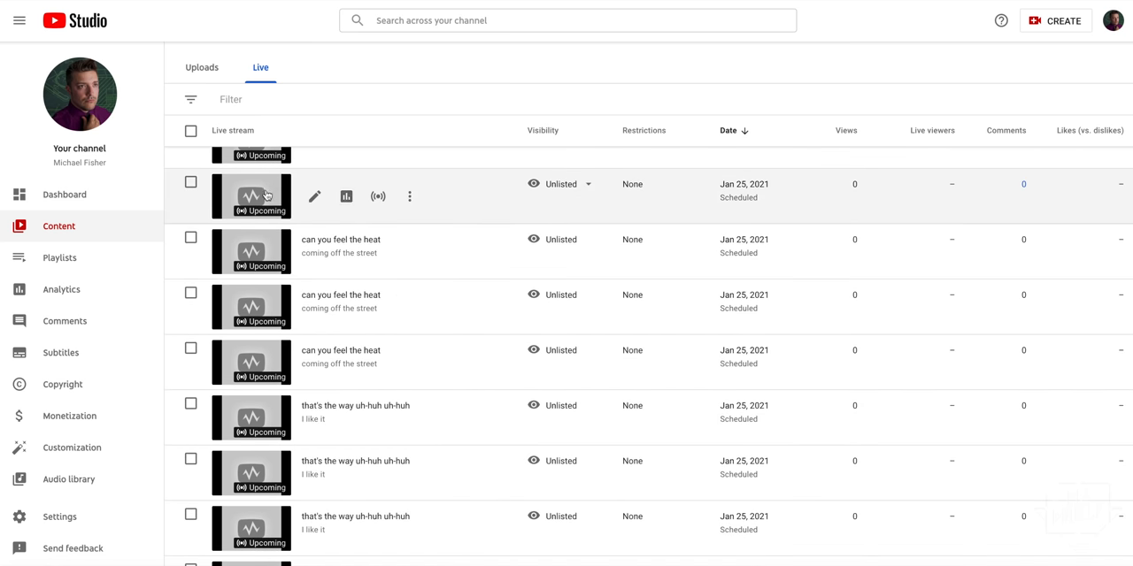
pyautogui.click(315, 195)
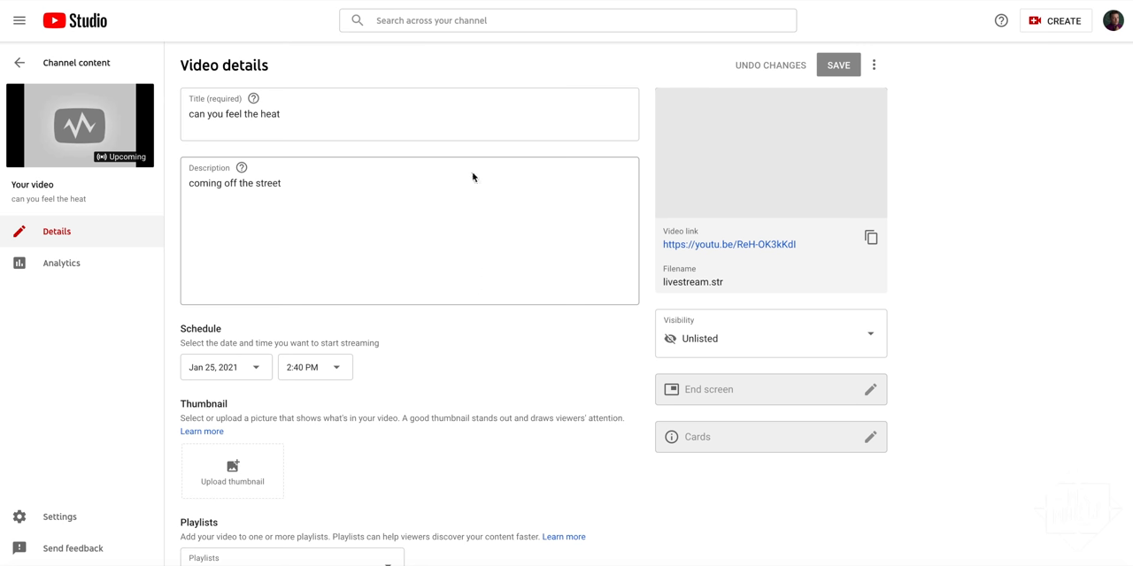